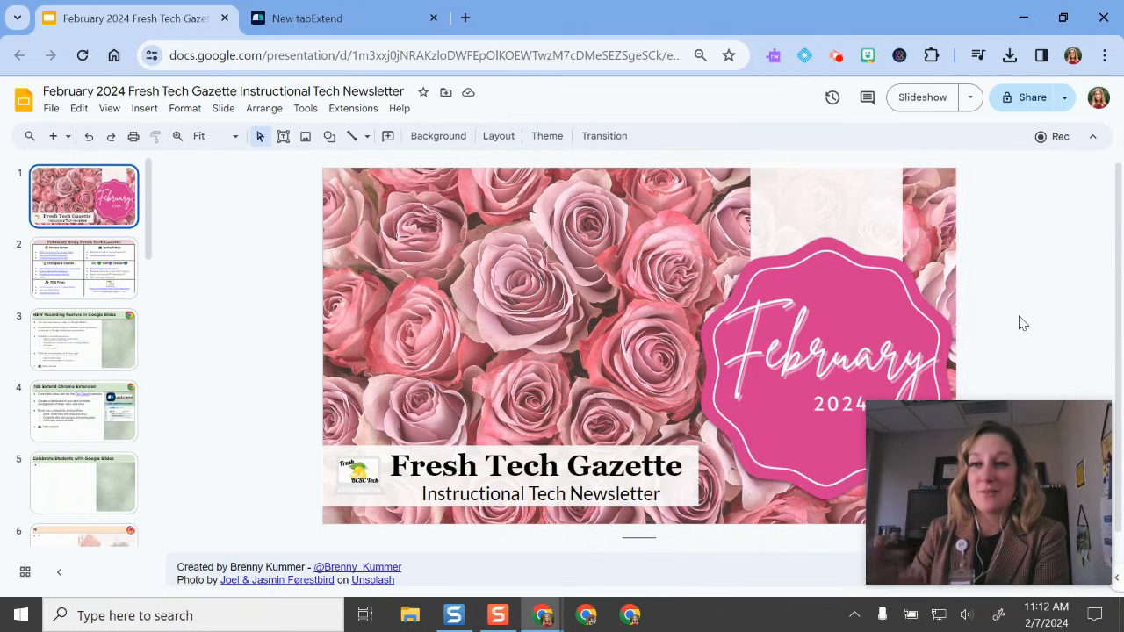
mouse_move(694, 216)
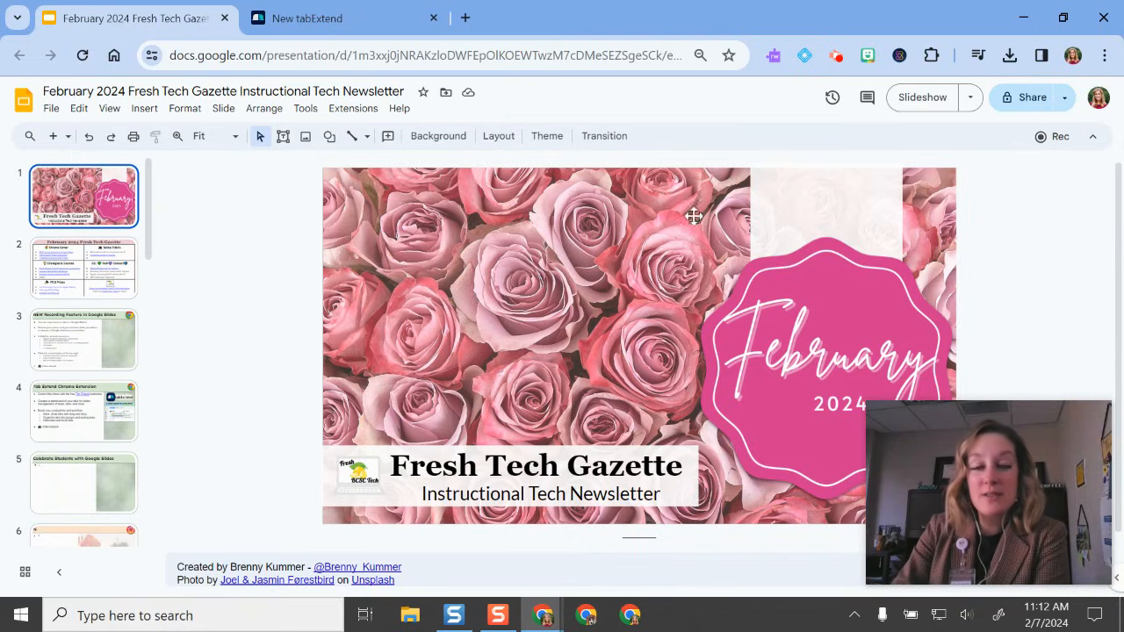
mouse_move(1061, 137)
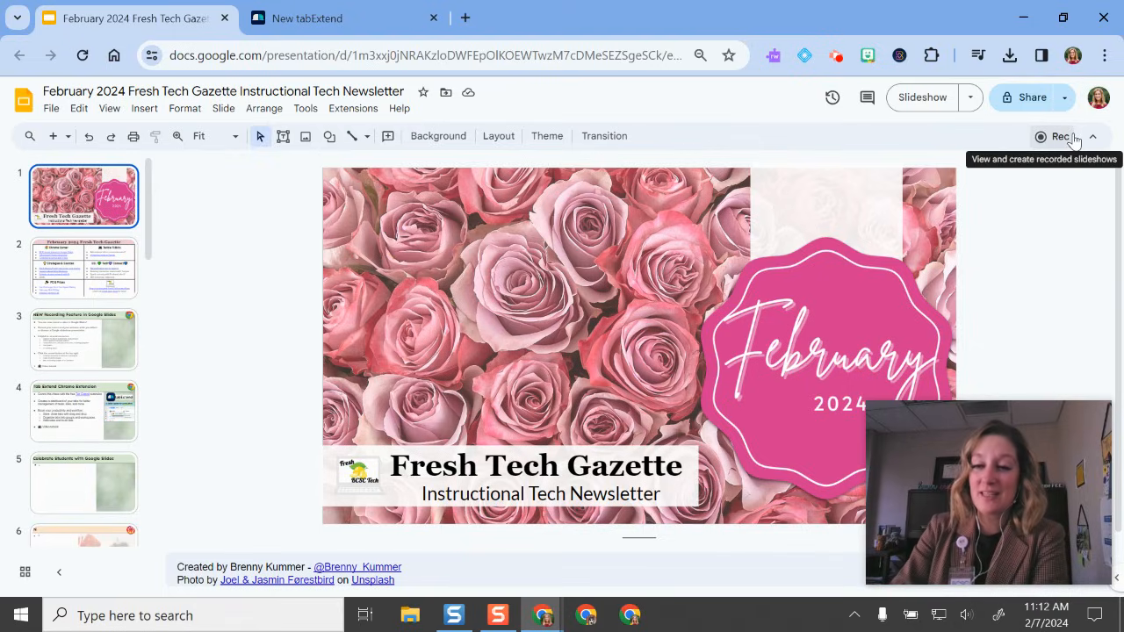
- Show the Video recordings panel from the Rec button at the top right
click(1059, 137)
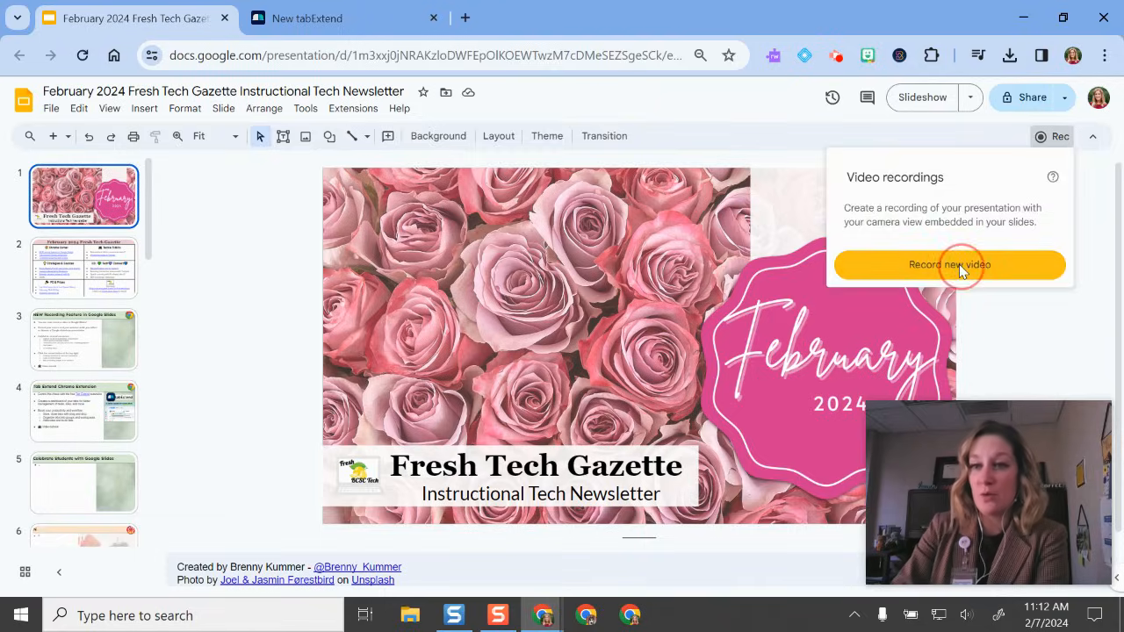
- Start a new video recording and review the camera and audio settings in the studio
click(949, 264)
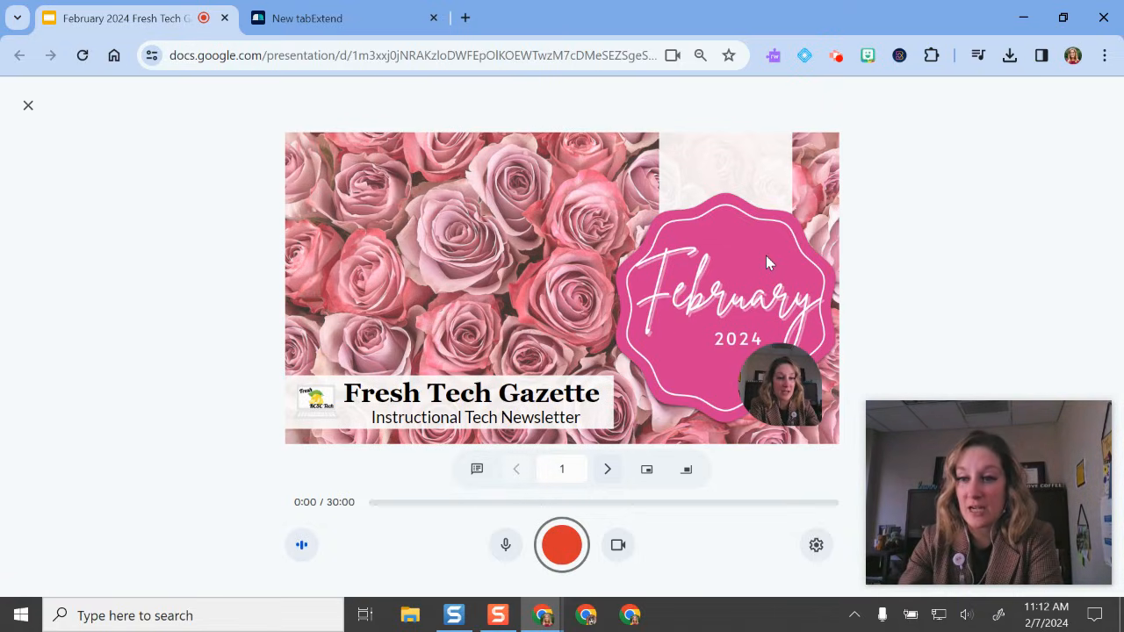
click(816, 545)
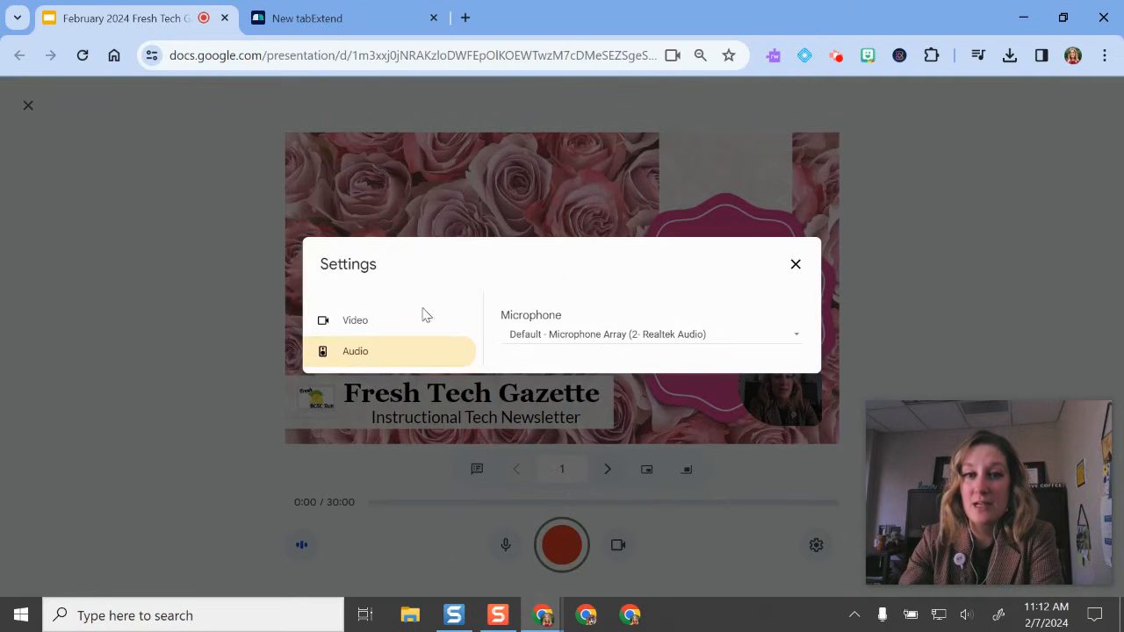
click(355, 320)
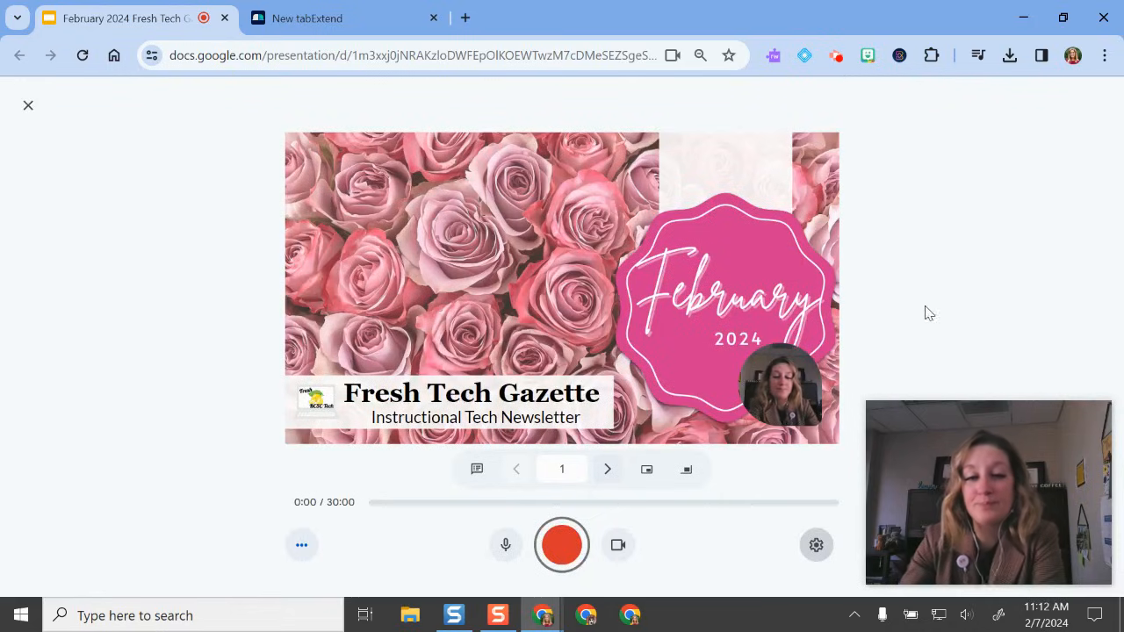
mouse_move(506, 545)
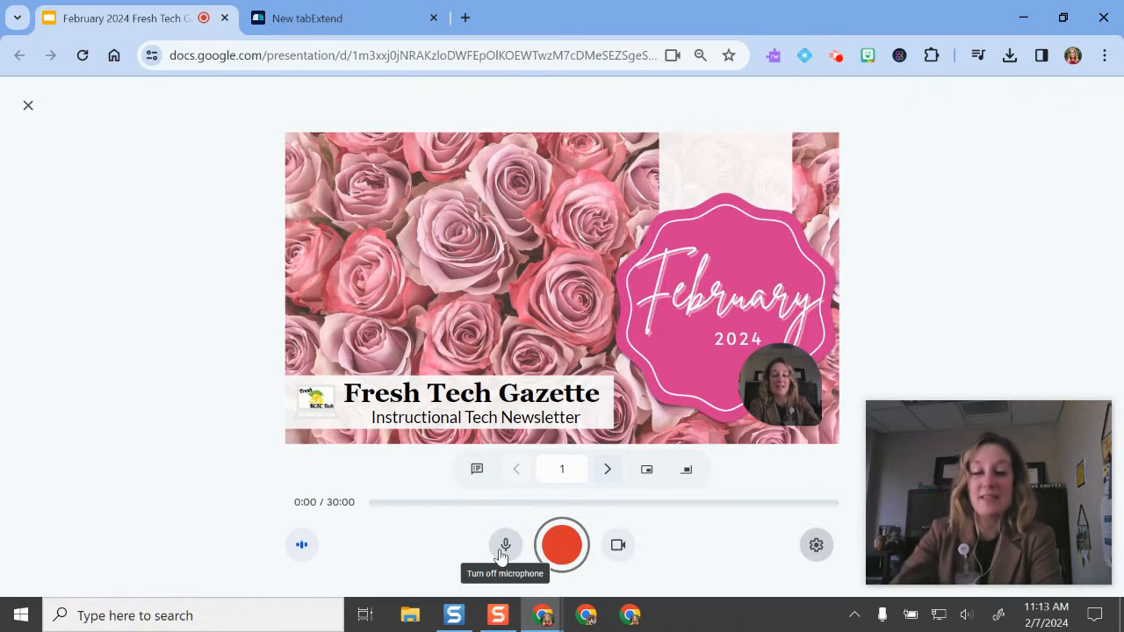
mouse_move(618, 545)
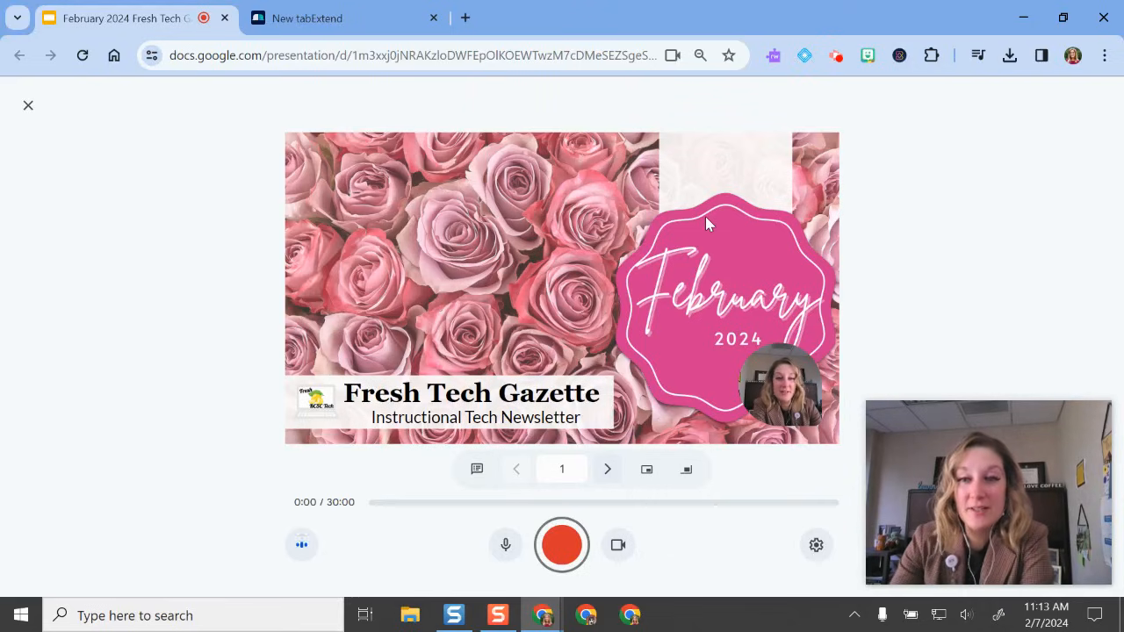
mouse_move(478, 469)
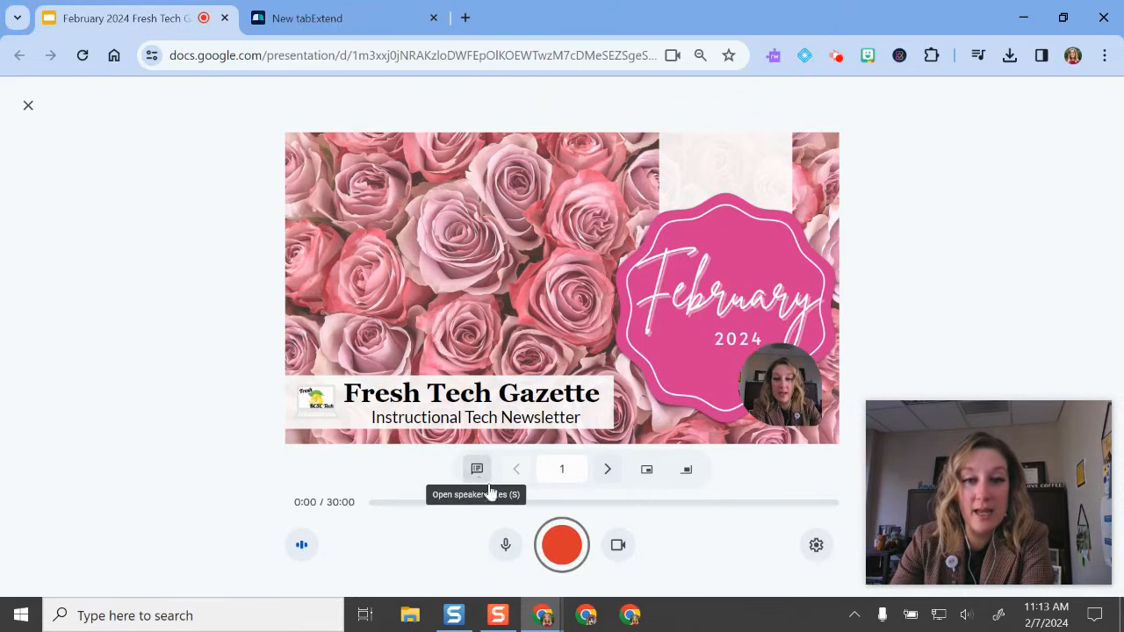
- Begin recording the title slide, allowing capture of this tab
click(562, 545)
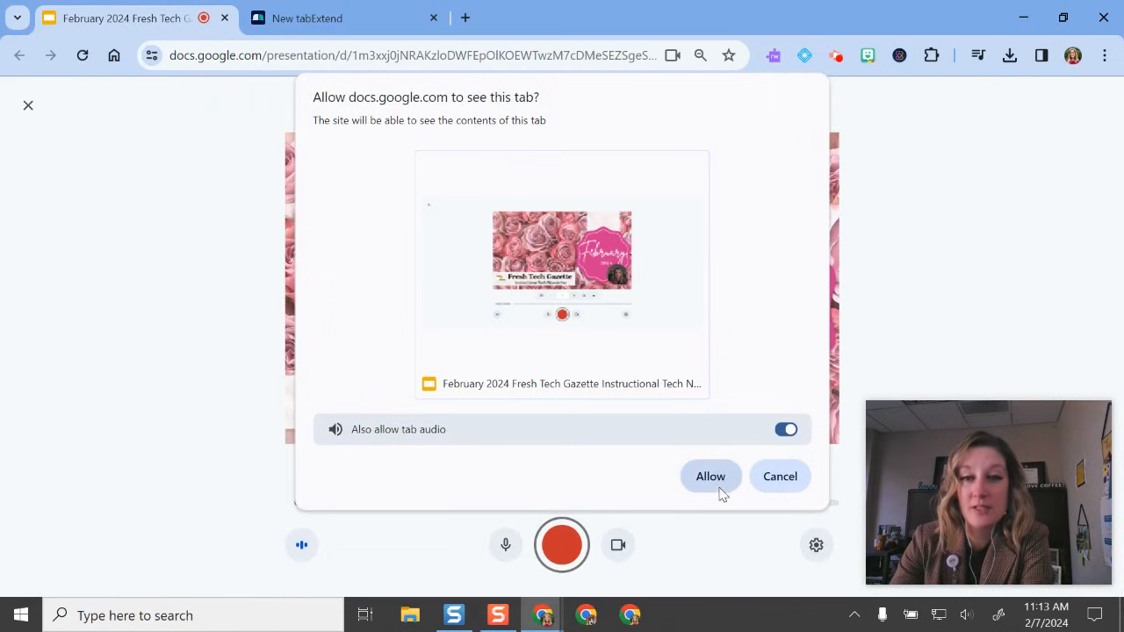
click(710, 476)
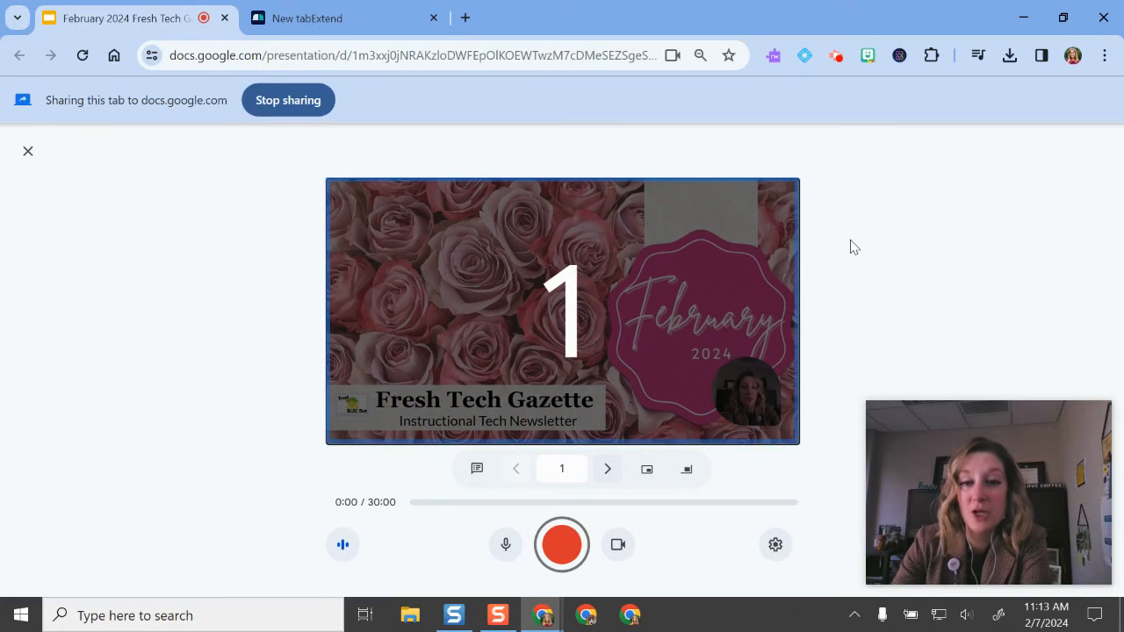
click(562, 545)
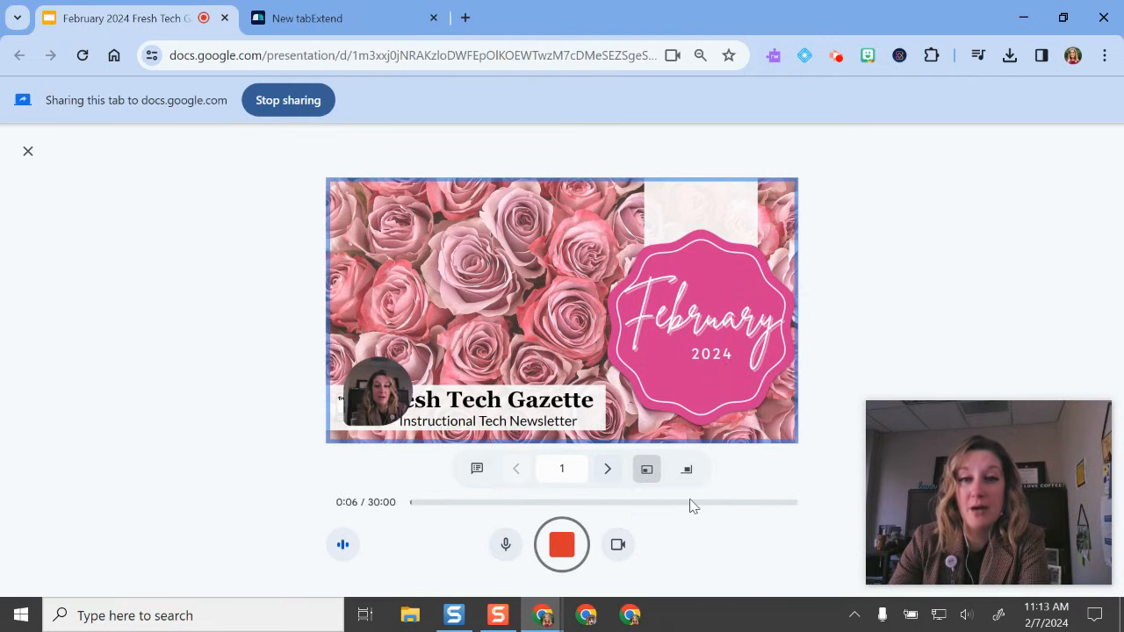
- Try a large webcam bubble, return to the small bottom-right one, and advance to slide 2
click(687, 467)
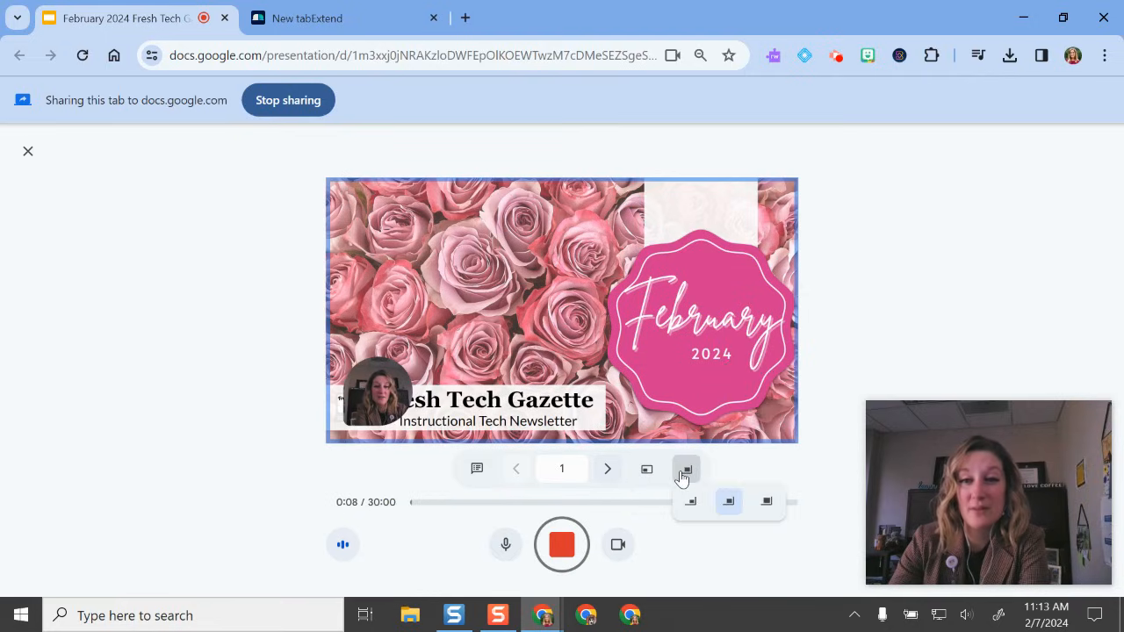
click(727, 502)
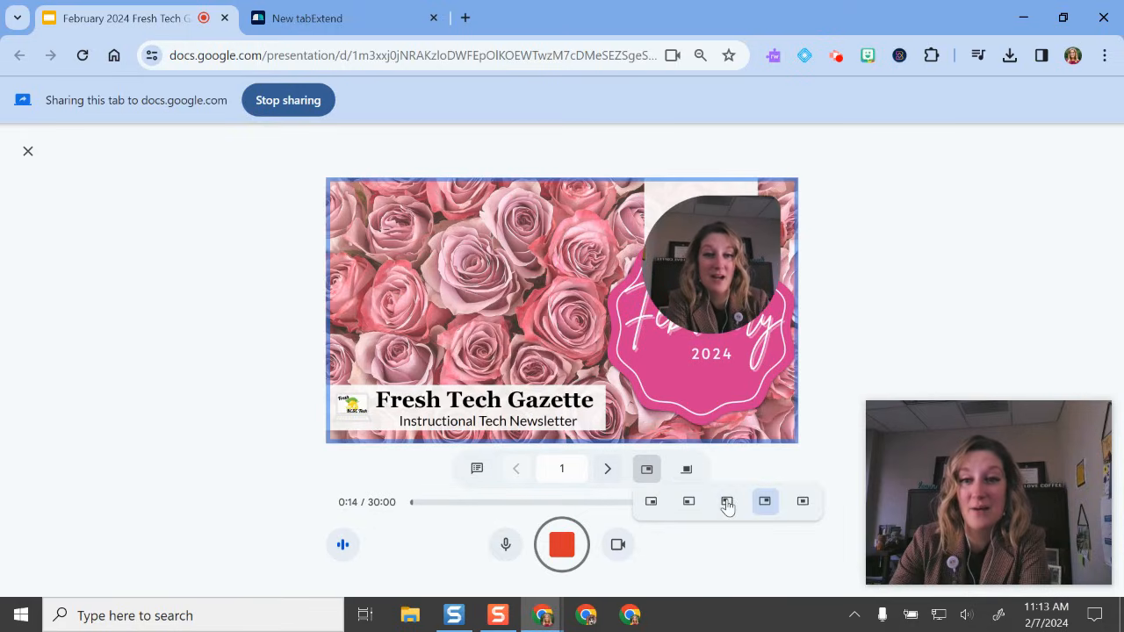
click(727, 503)
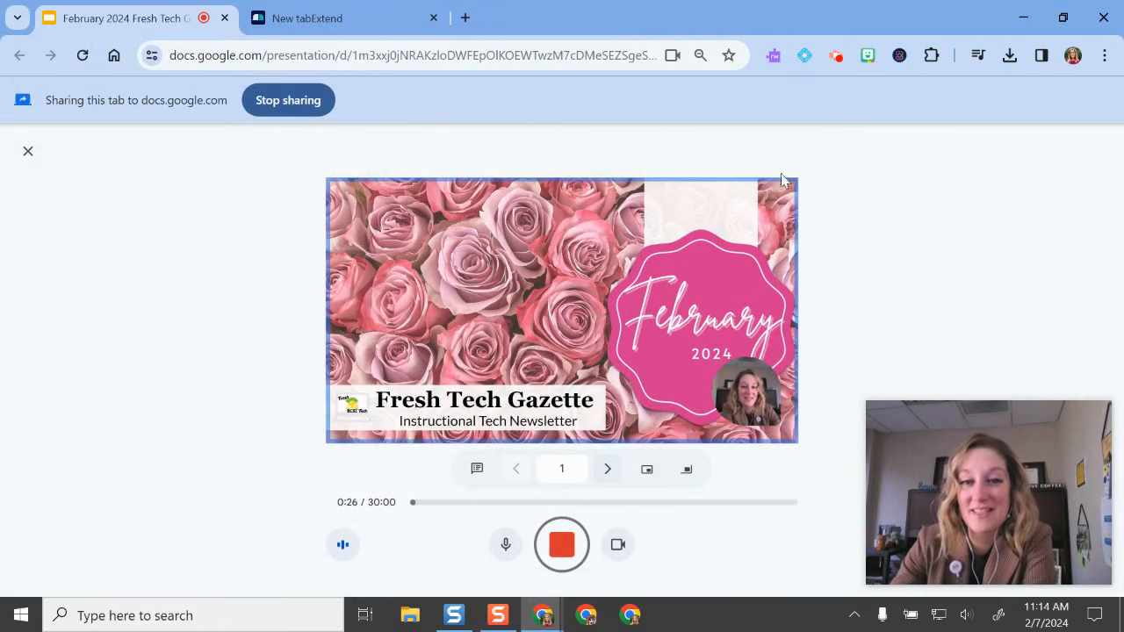
mouse_move(589, 446)
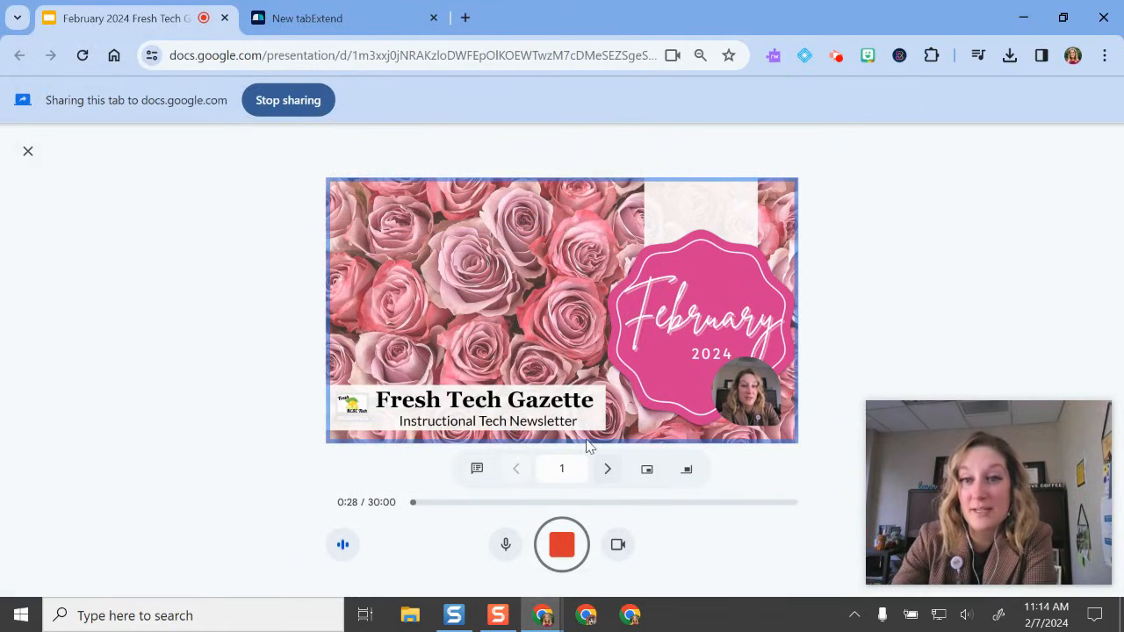
click(607, 467)
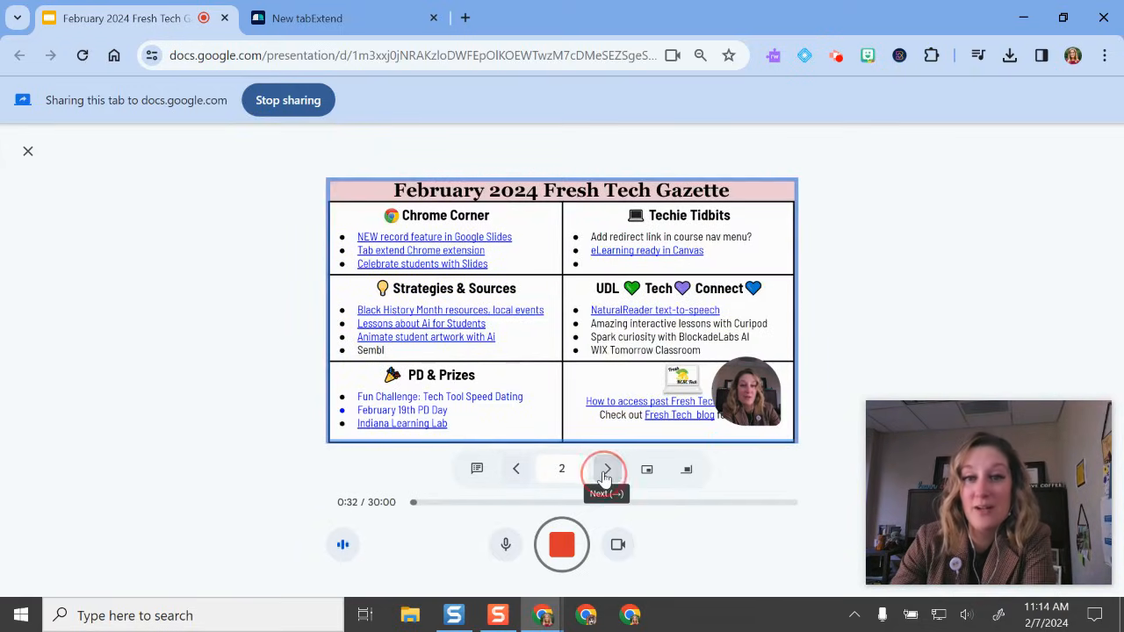
- Narrate through slides 3, 4 and 5, then stop the recording at 1:08
click(606, 467)
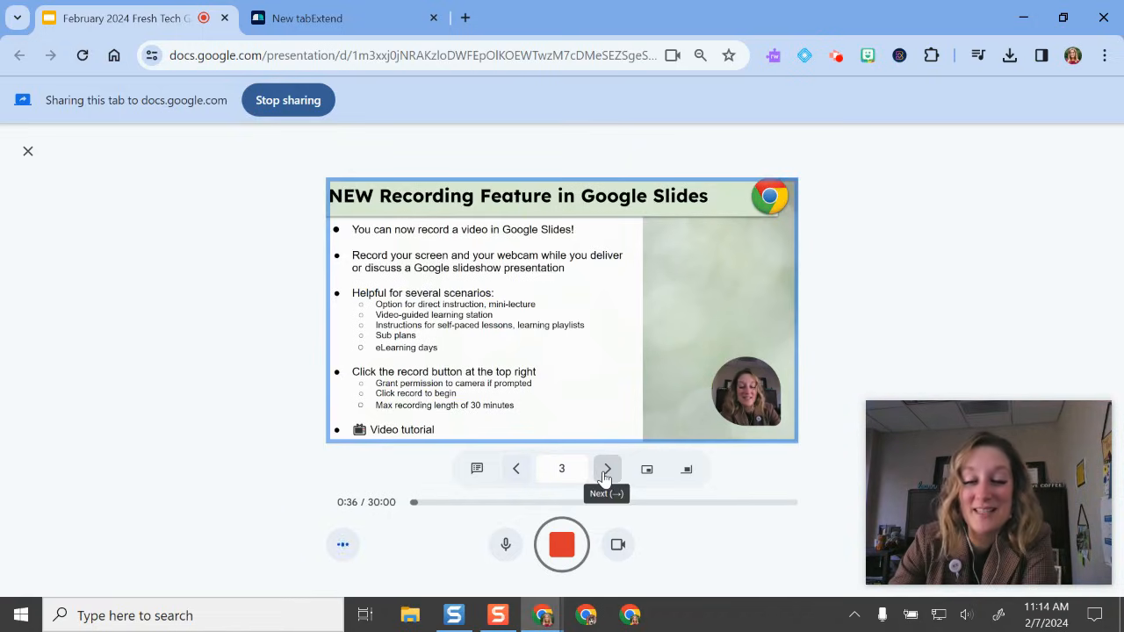
click(608, 467)
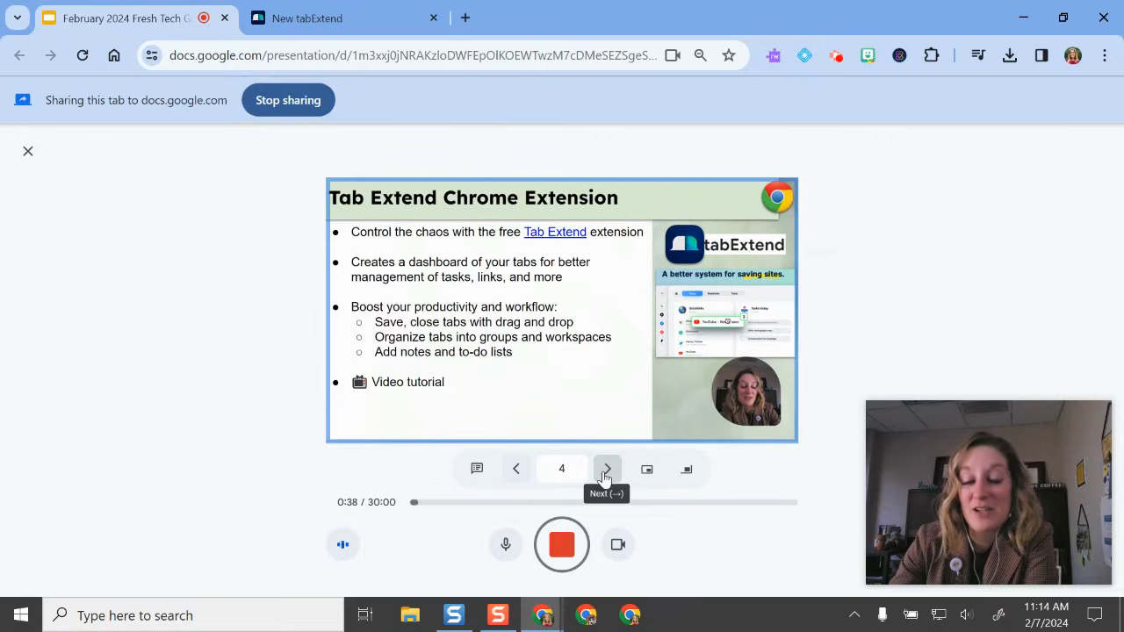
click(608, 467)
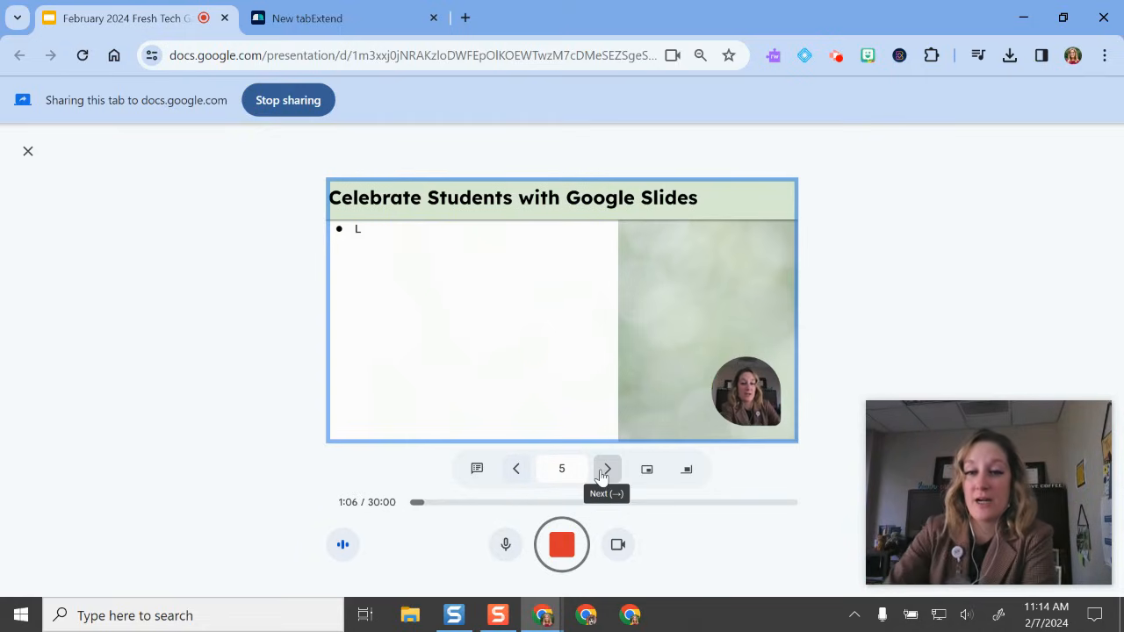
mouse_move(563, 545)
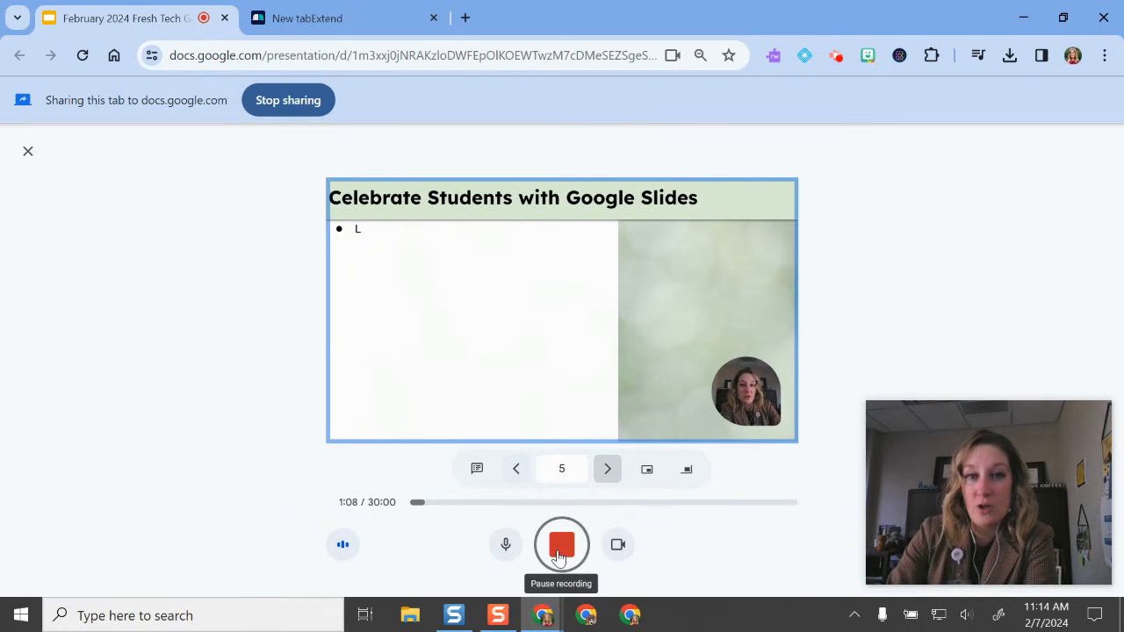
click(563, 544)
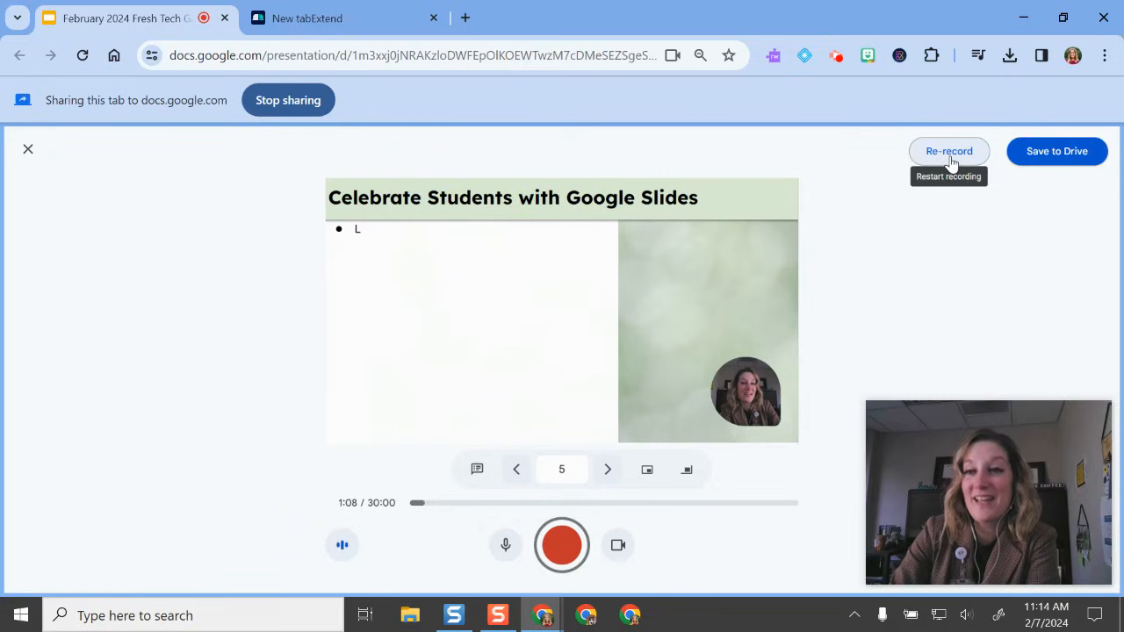
- Save the 1:08 recording to Drive, where it begins uploading
click(562, 544)
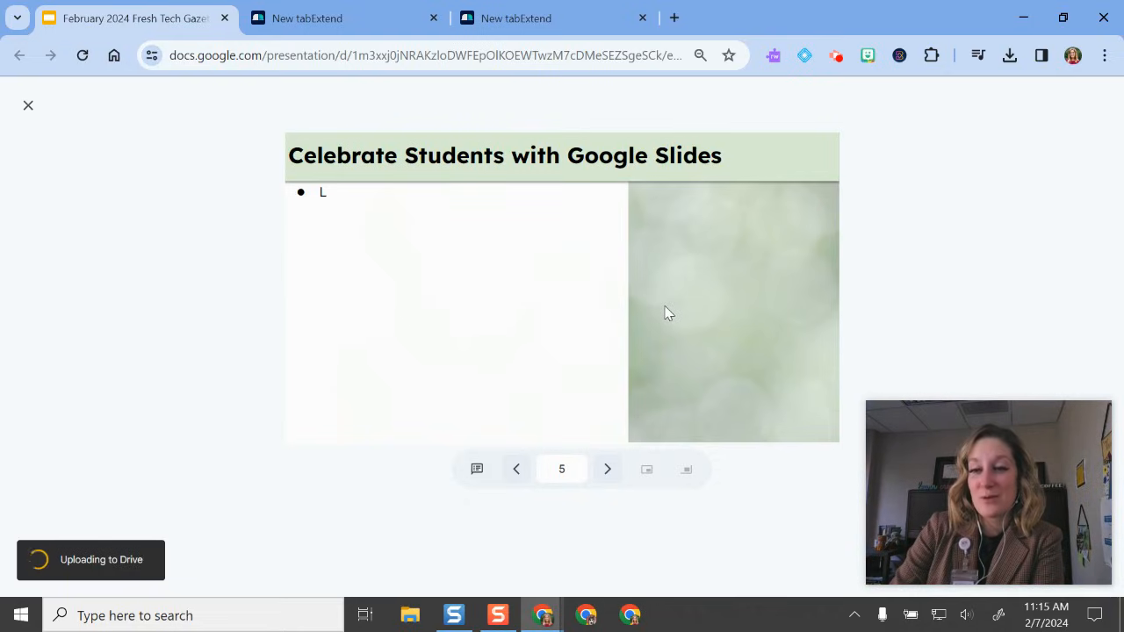
mouse_move(956, 130)
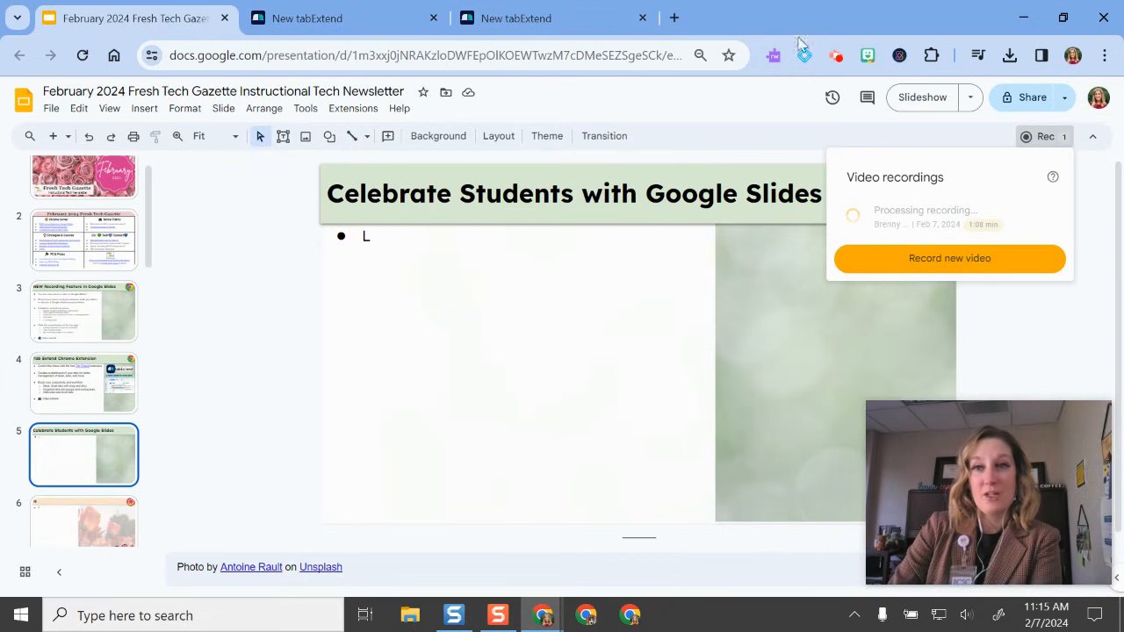
mouse_move(836, 55)
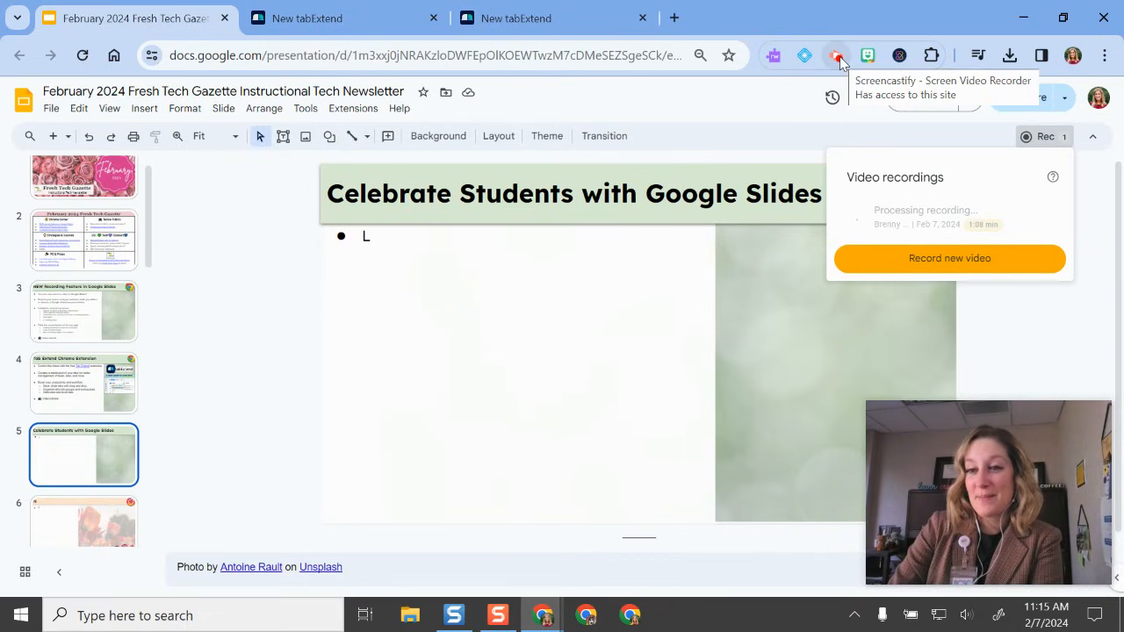